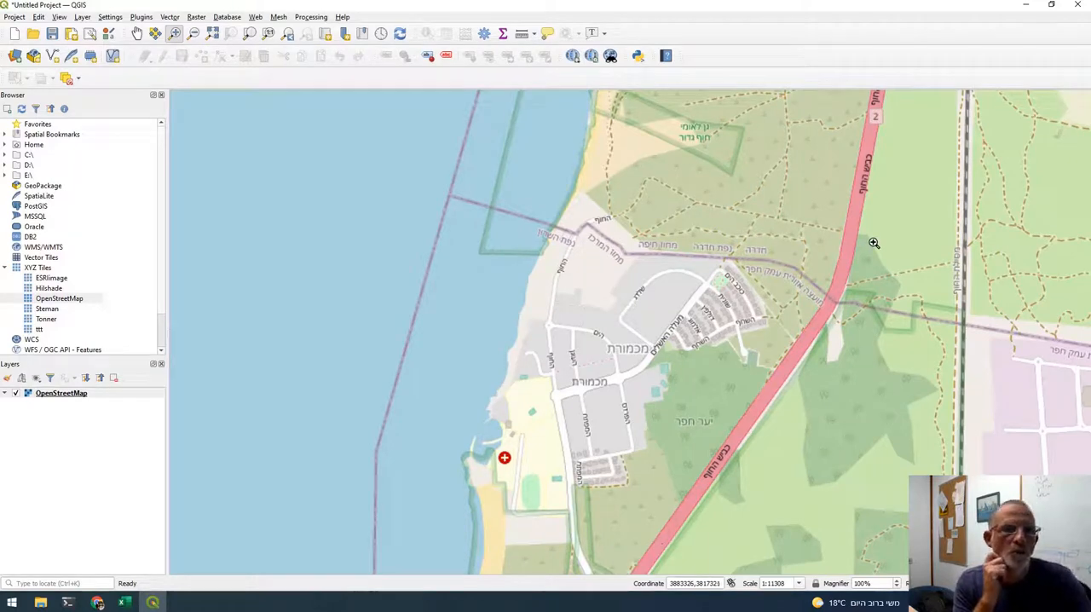
mouse_move(712, 424)
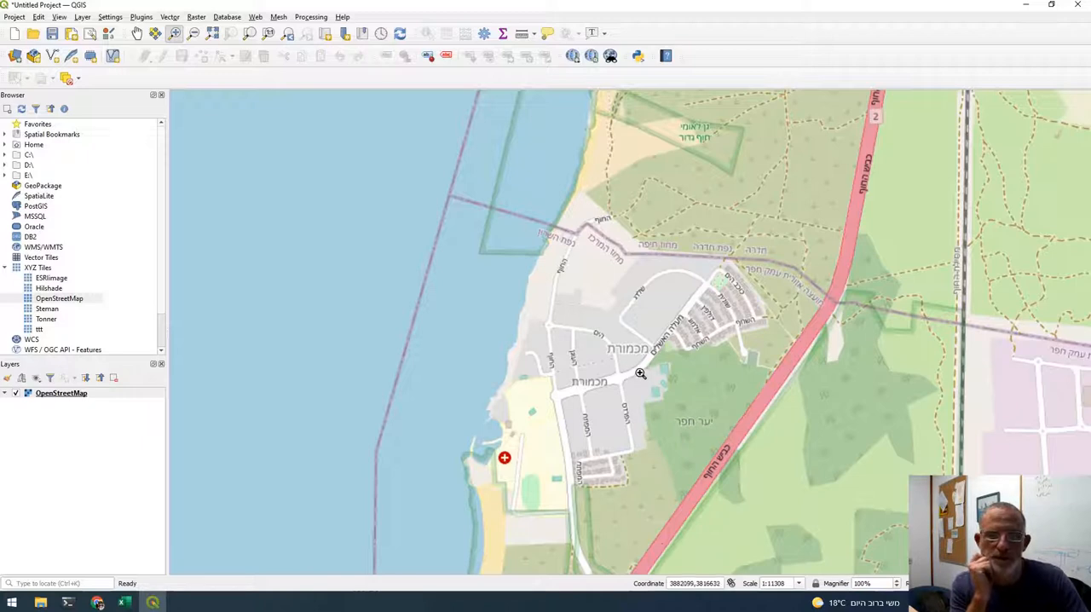
mouse_move(52, 425)
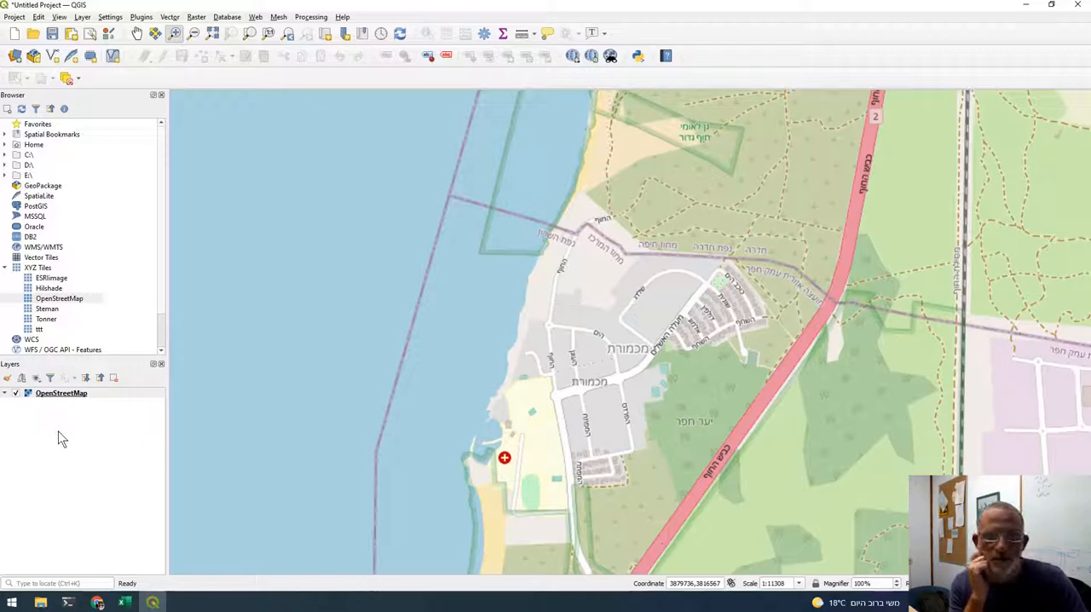
mouse_move(712, 331)
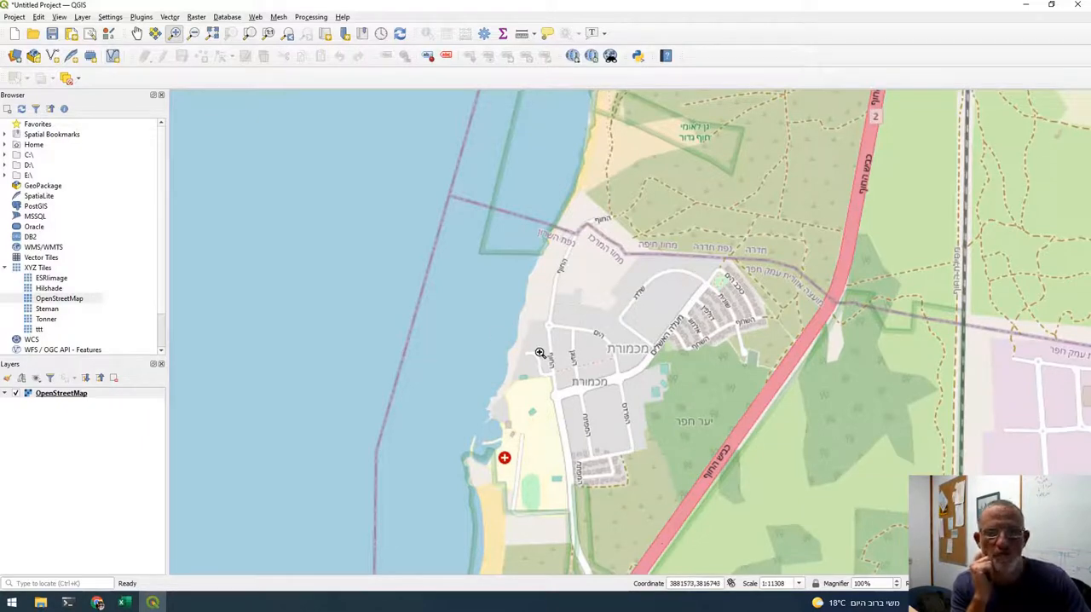
mouse_move(588, 237)
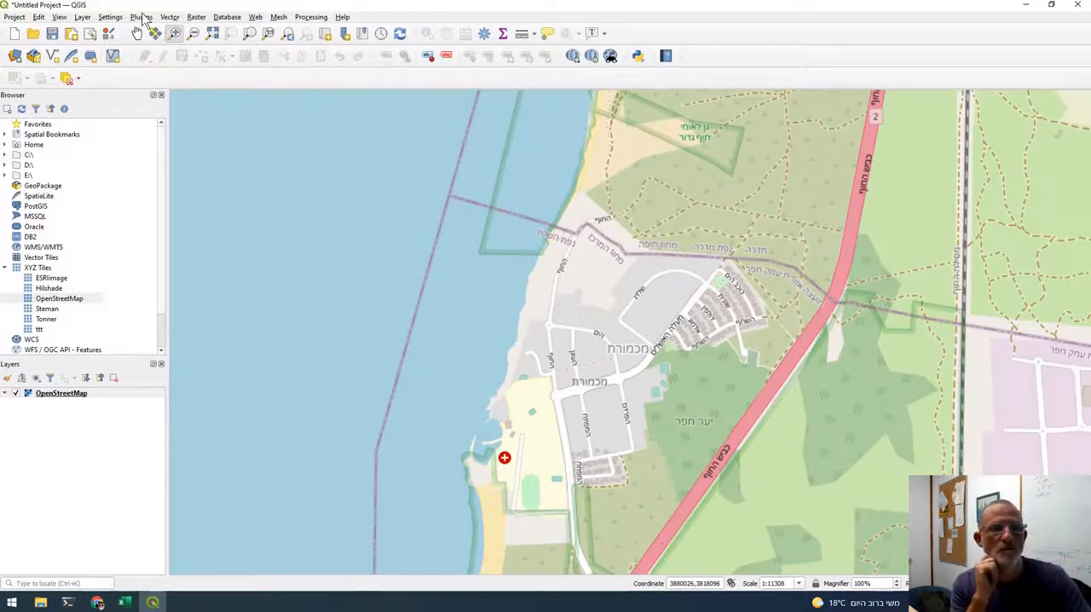
- Search the plugin manager for 'OSM' and install the OSMDownloader plugin
left_click(140, 16)
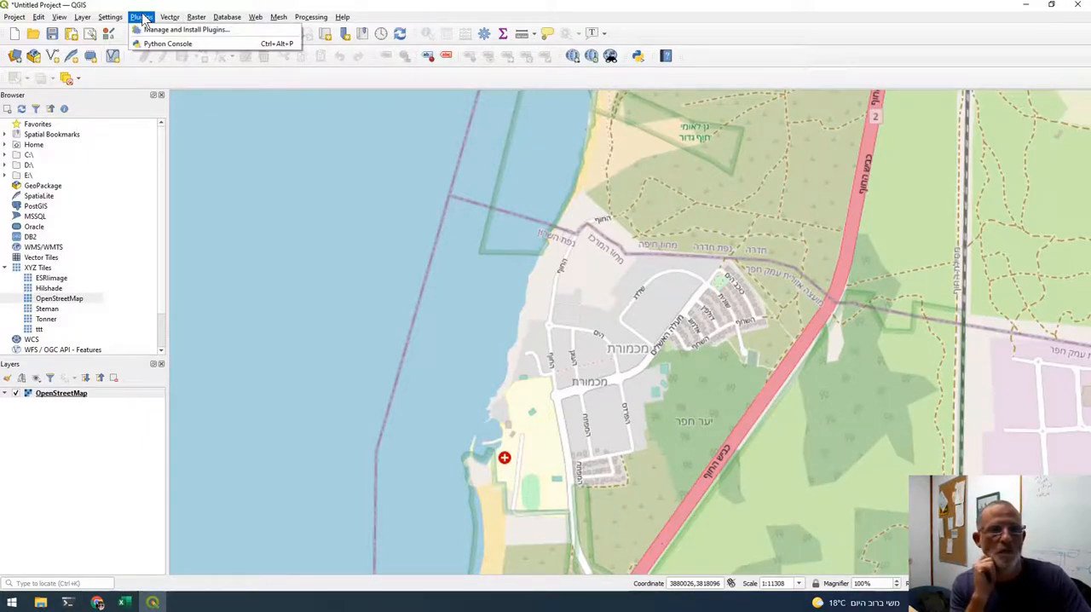
left_click(186, 29)
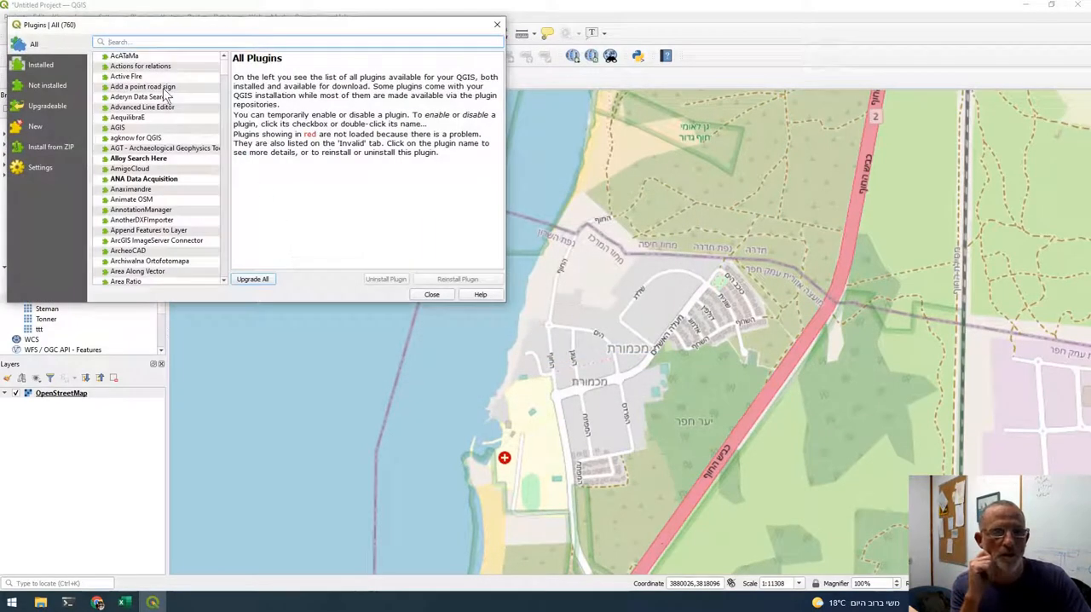
type("o")
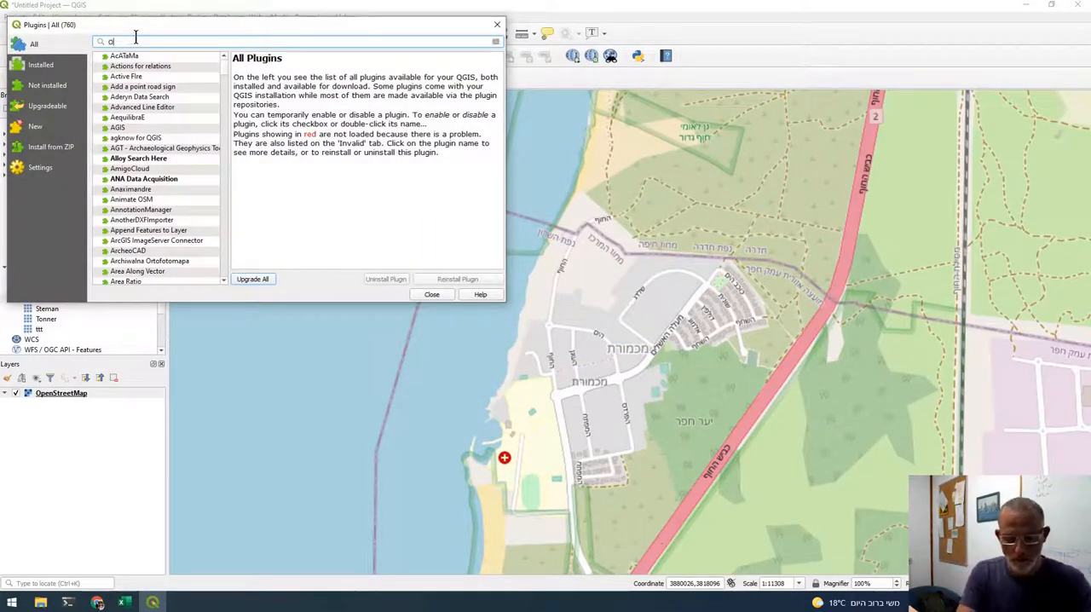
type("SM")
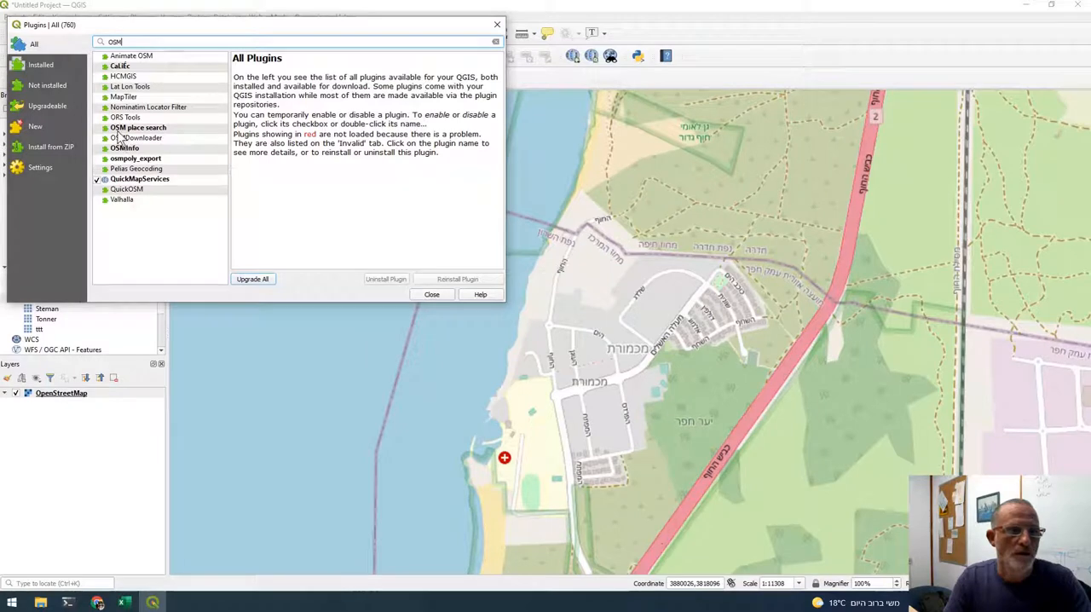
left_click(137, 137)
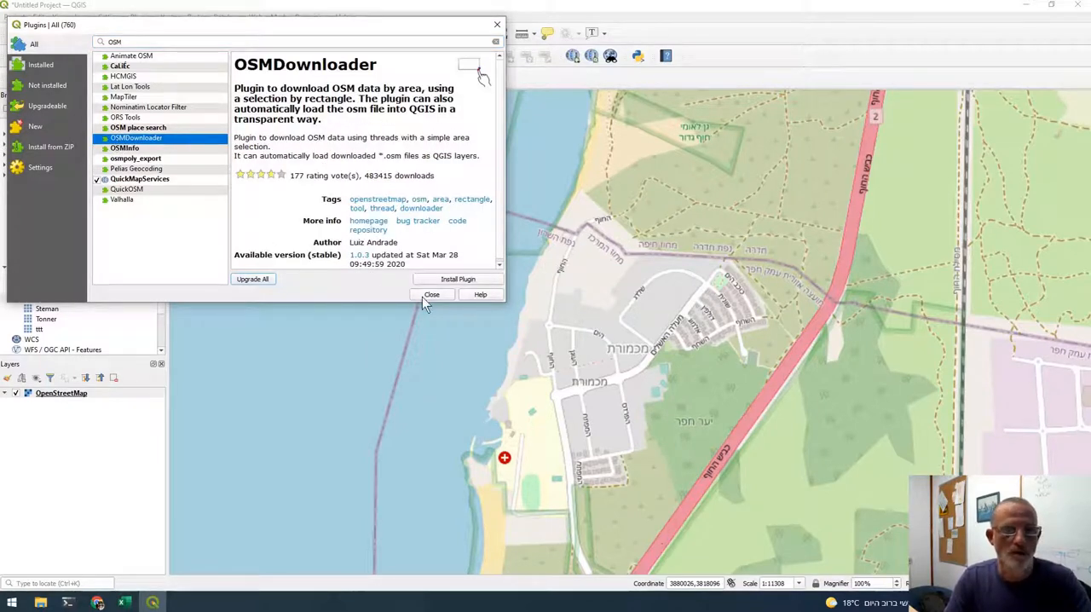
left_click(458, 279)
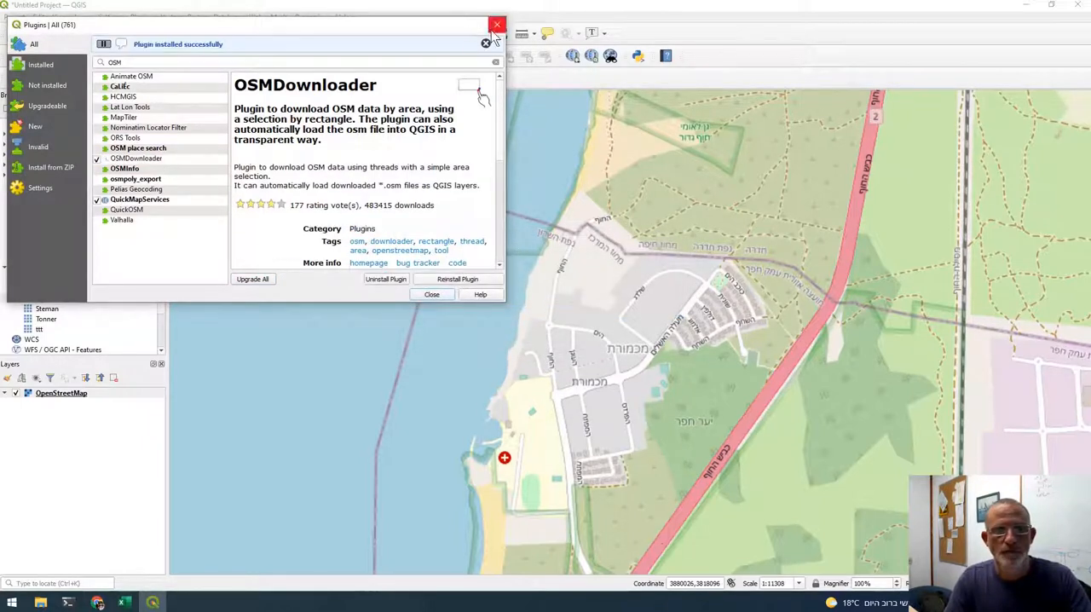
- Download the village area's OSM data to Downloads as Mich.osm
left_click(497, 24)
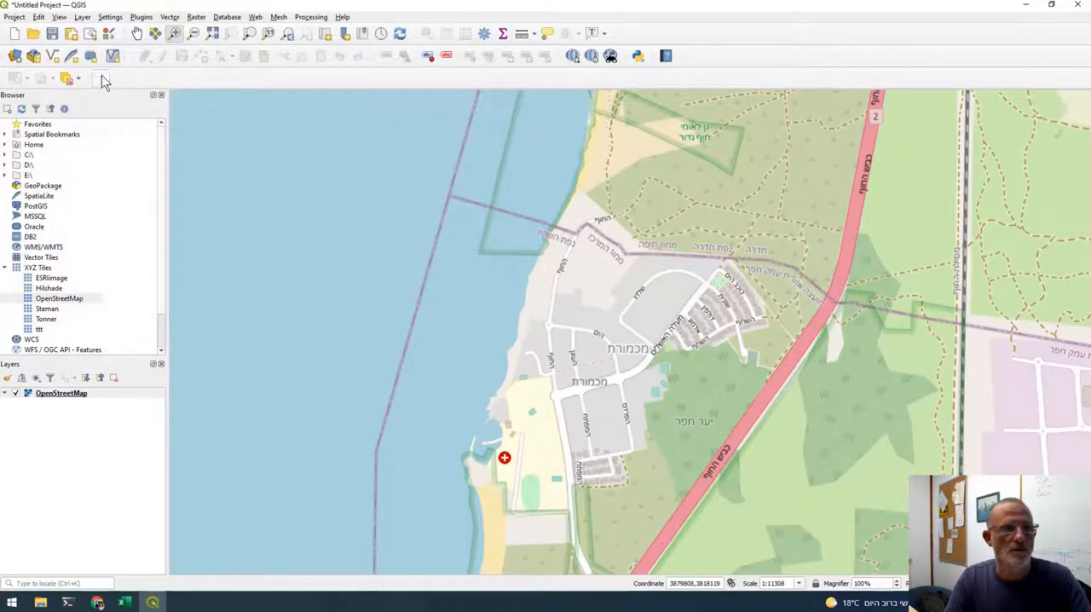
mouse_move(100, 78)
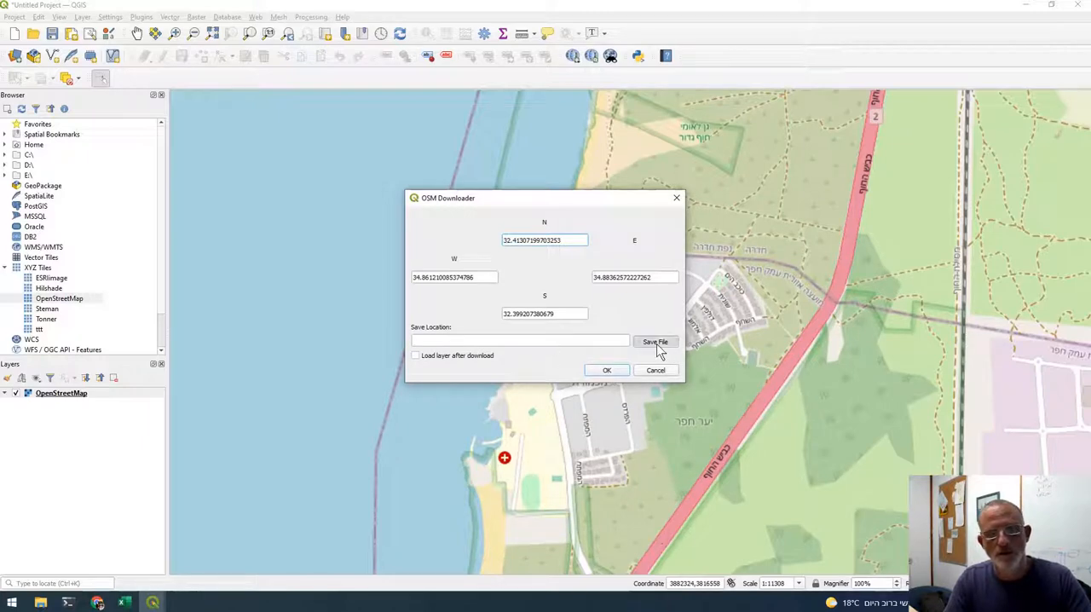
left_click(656, 342)
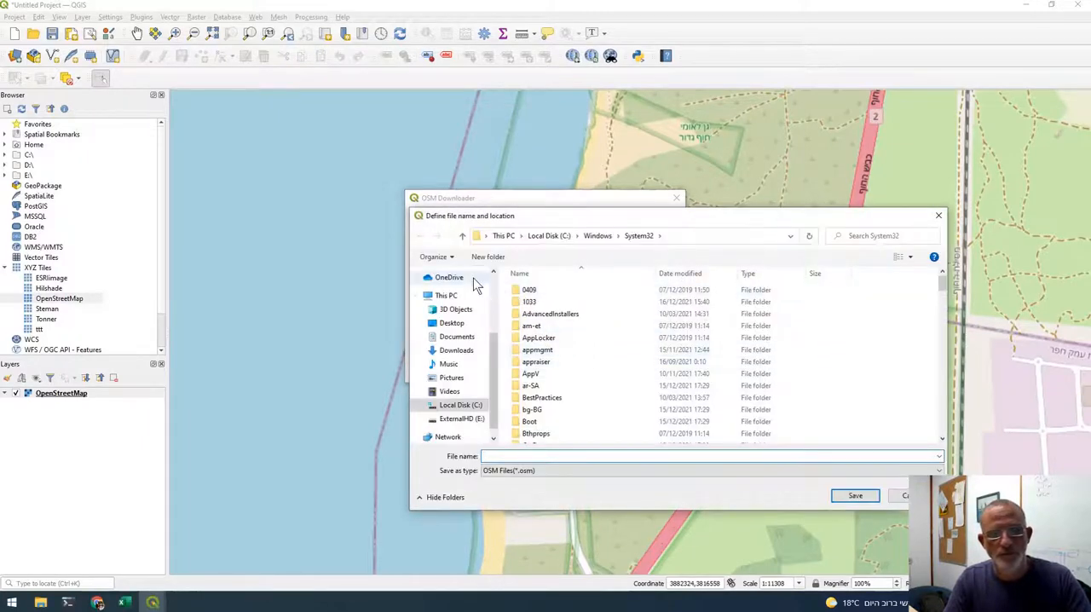
left_click(457, 350)
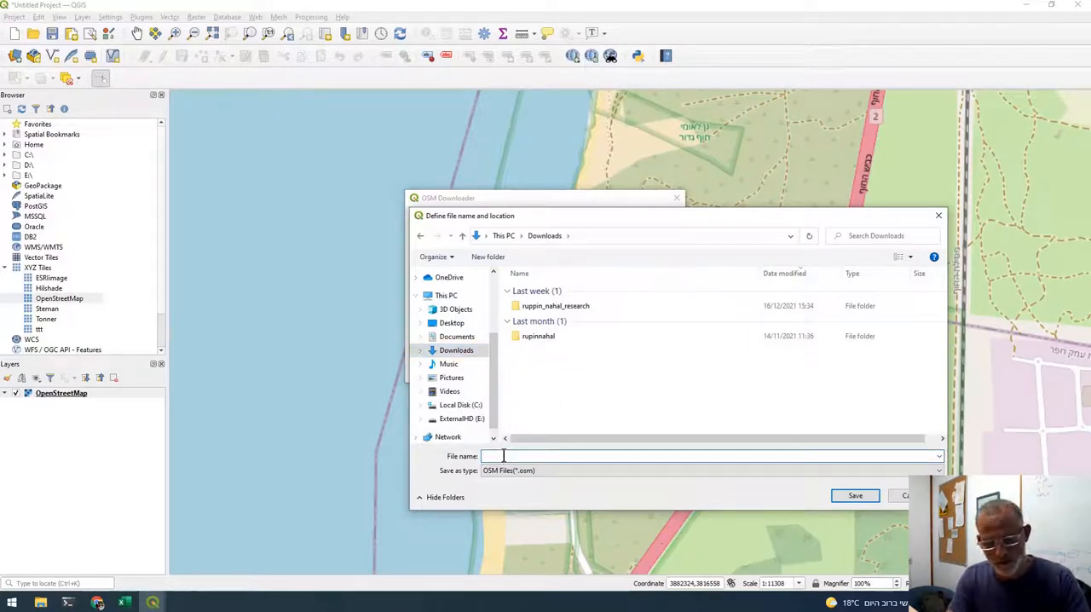
type("Mich")
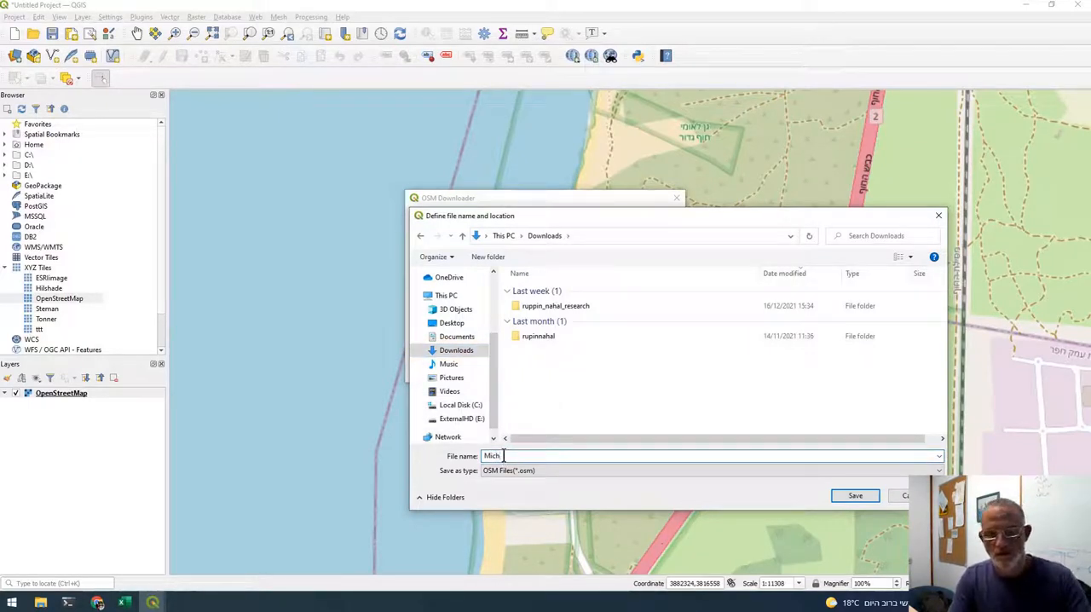
left_click(855, 495)
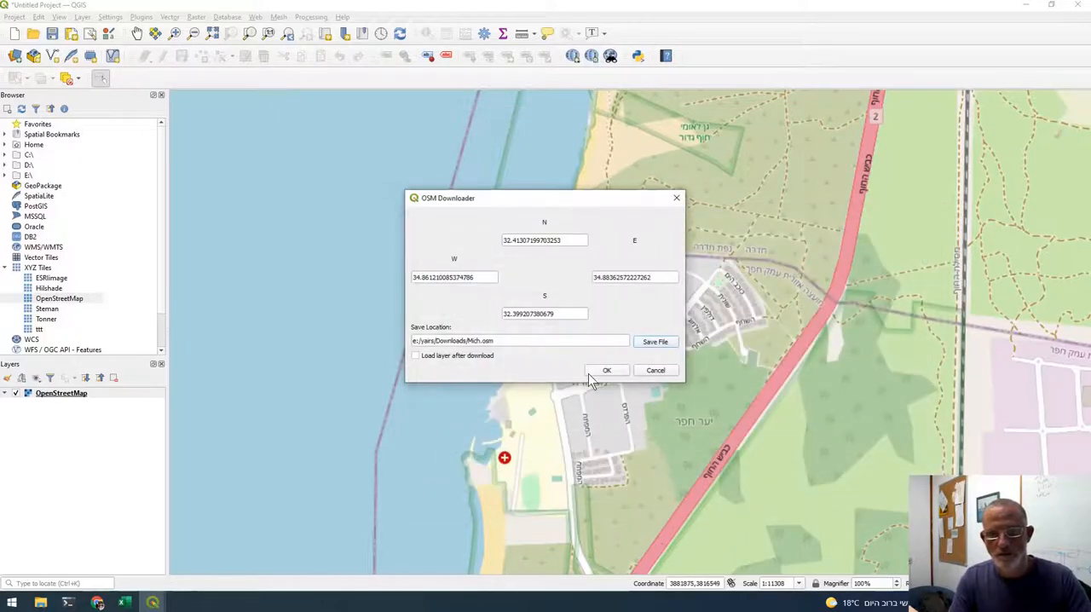
left_click(607, 370)
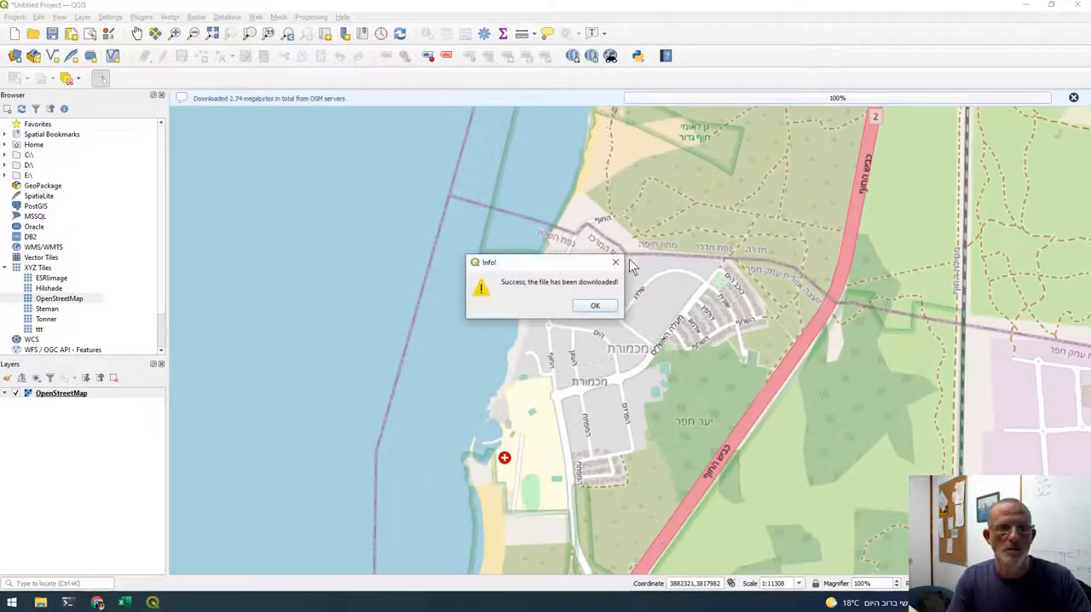
- Add Mich.osm with all sublayers: lines, multilinestrings, multipolygons, other_relations and points
left_click(595, 306)
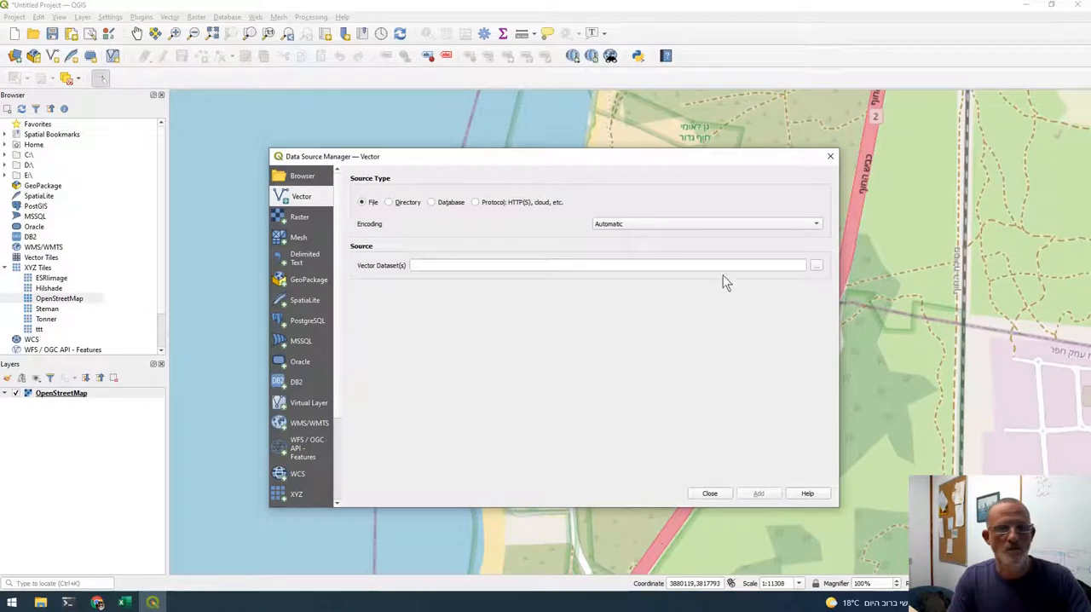
left_click(815, 265)
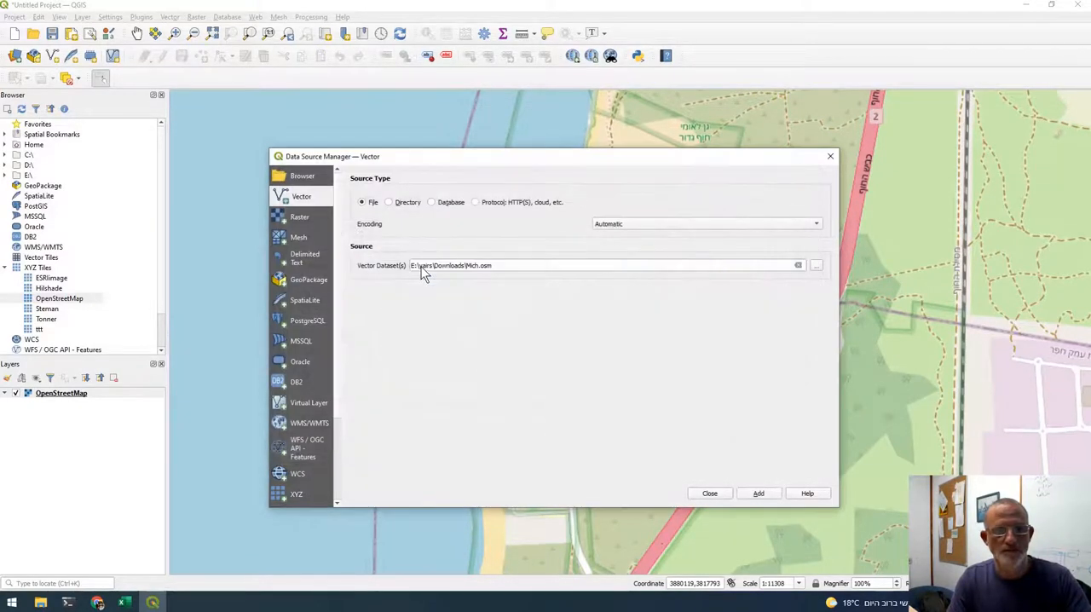
left_click(758, 493)
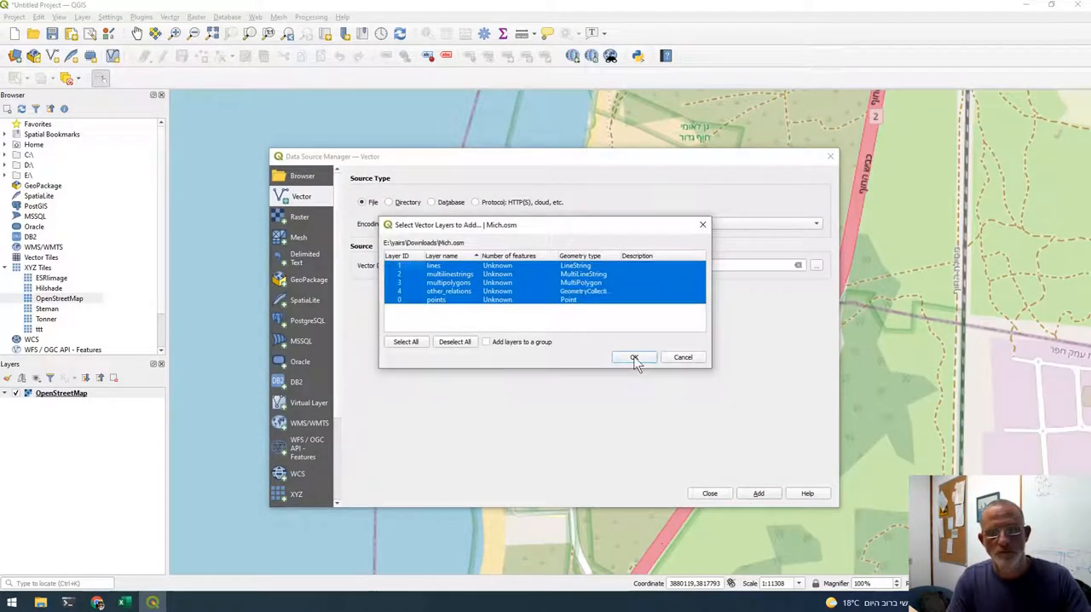
left_click(635, 357)
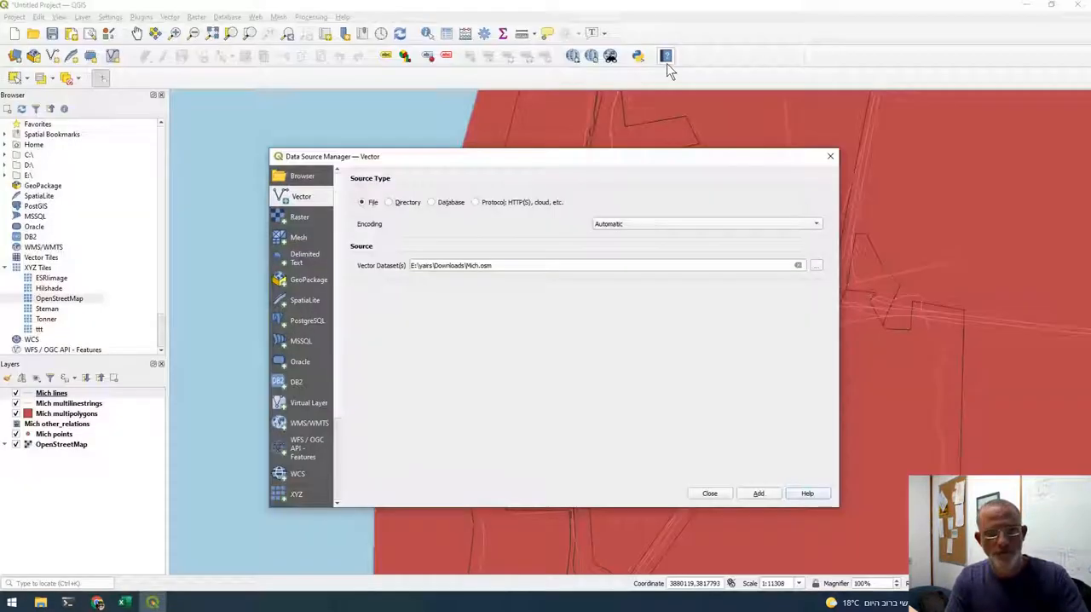
left_click(709, 493)
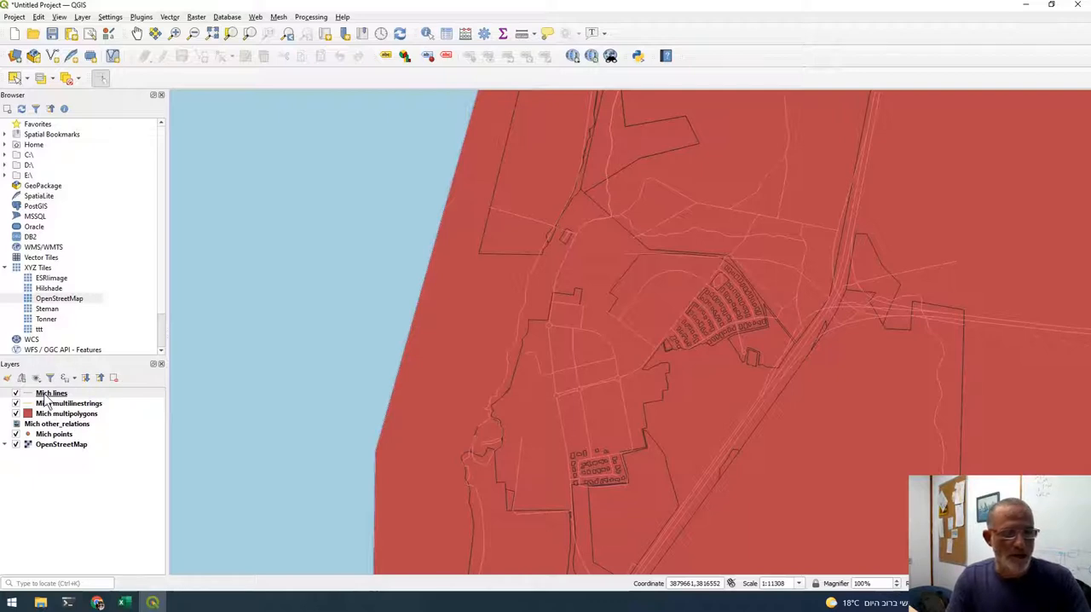
- Export the Mich lines layer as an ESRI Shapefile named LL.shp
right_click(51, 393)
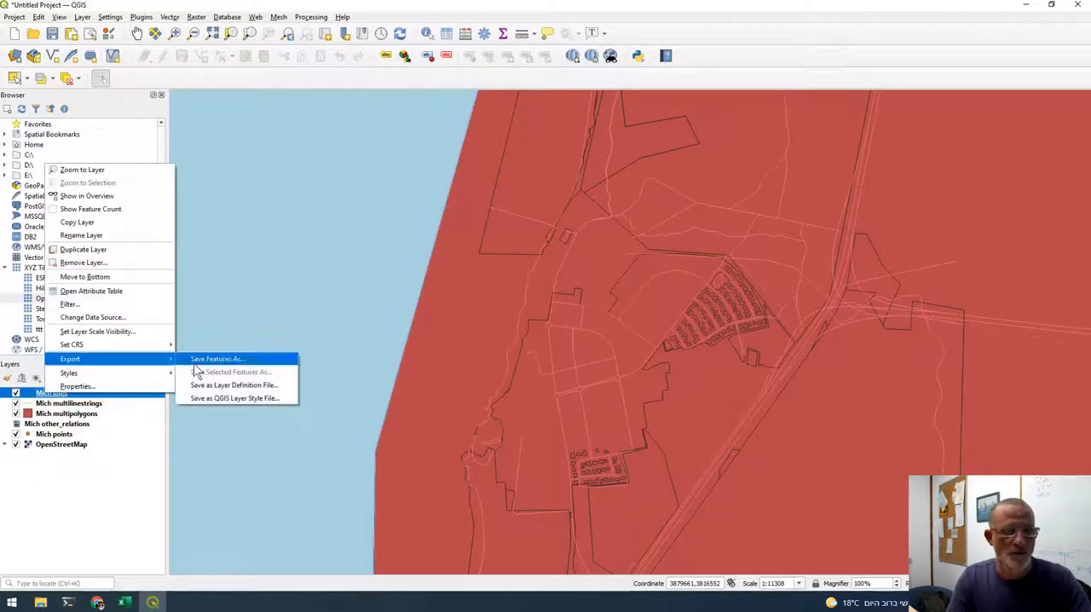
left_click(218, 358)
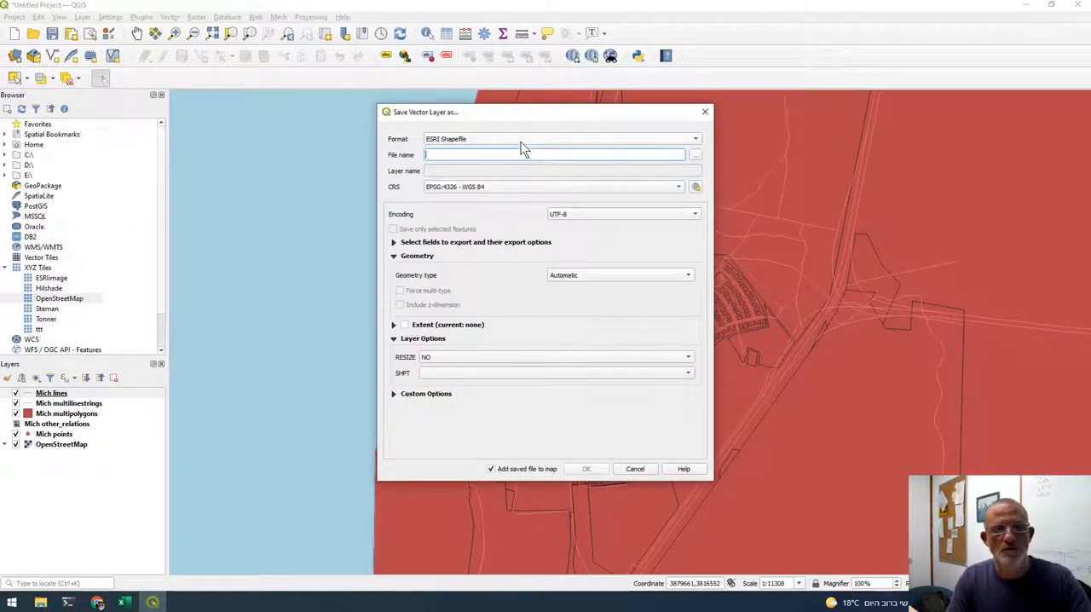
left_click(695, 154)
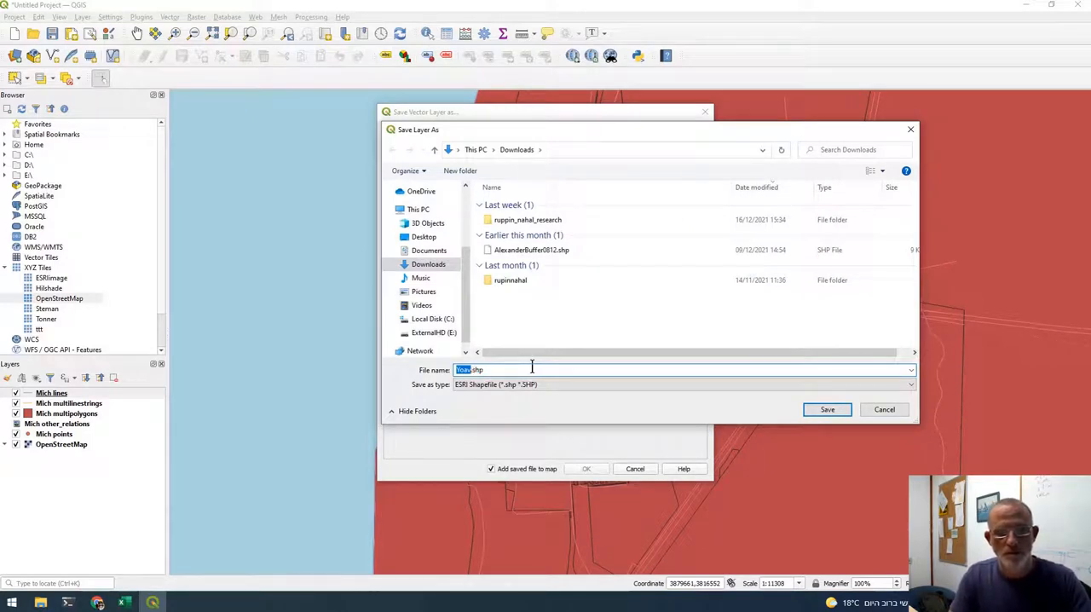
type("U.shp")
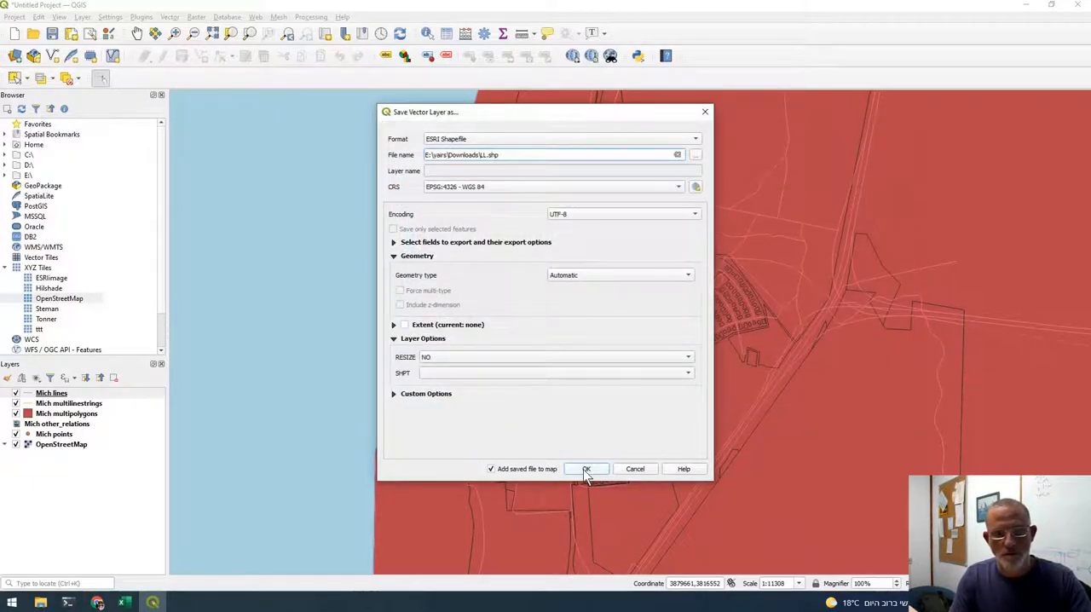
left_click(587, 469)
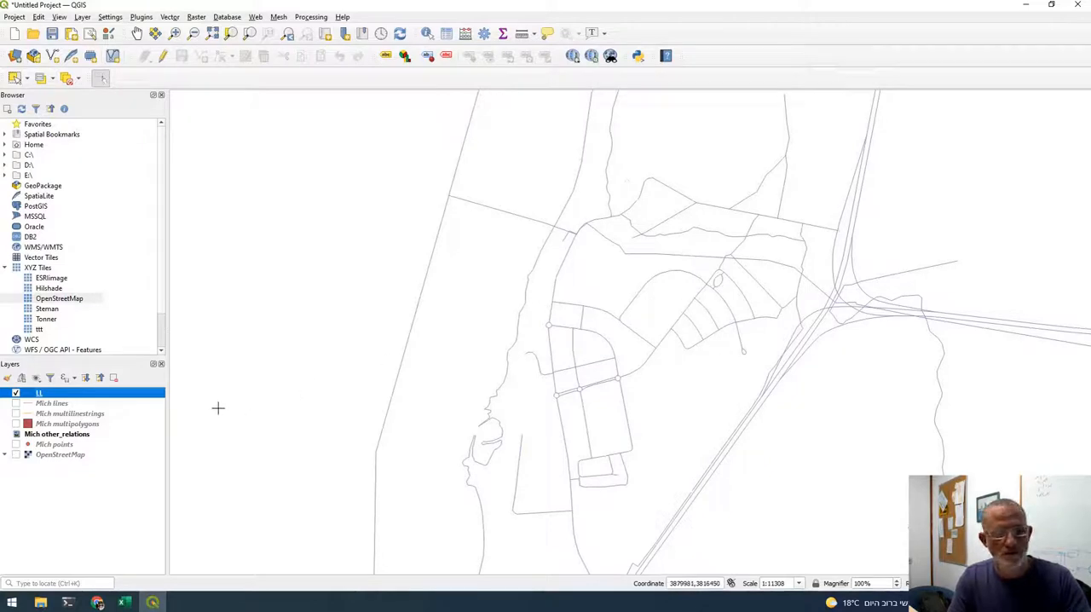
- Open the LL attribute table and scroll through its 305 features and tags
right_click(38, 392)
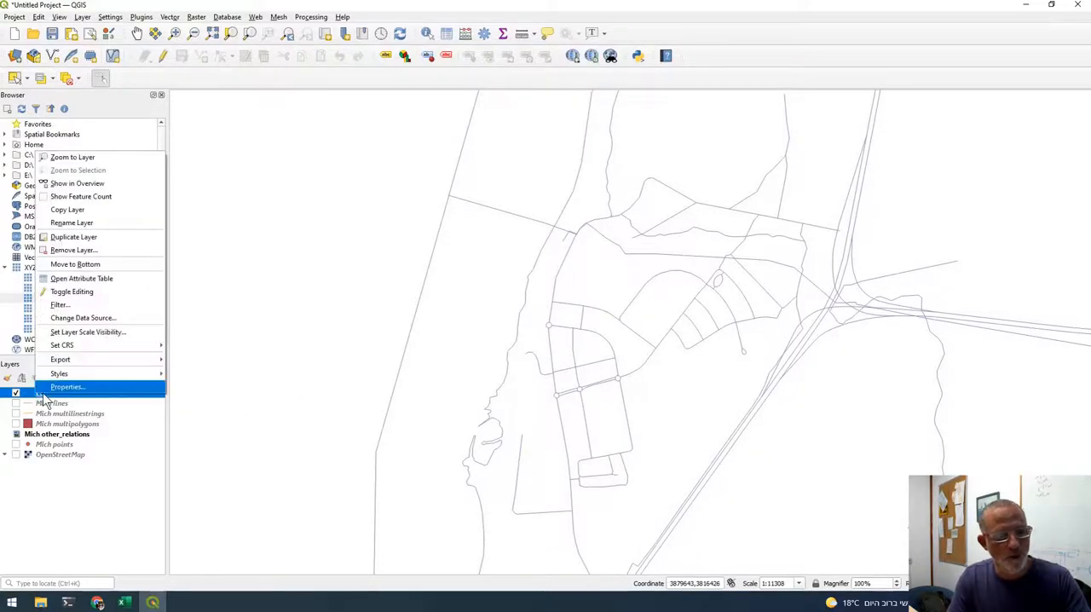
left_click(81, 278)
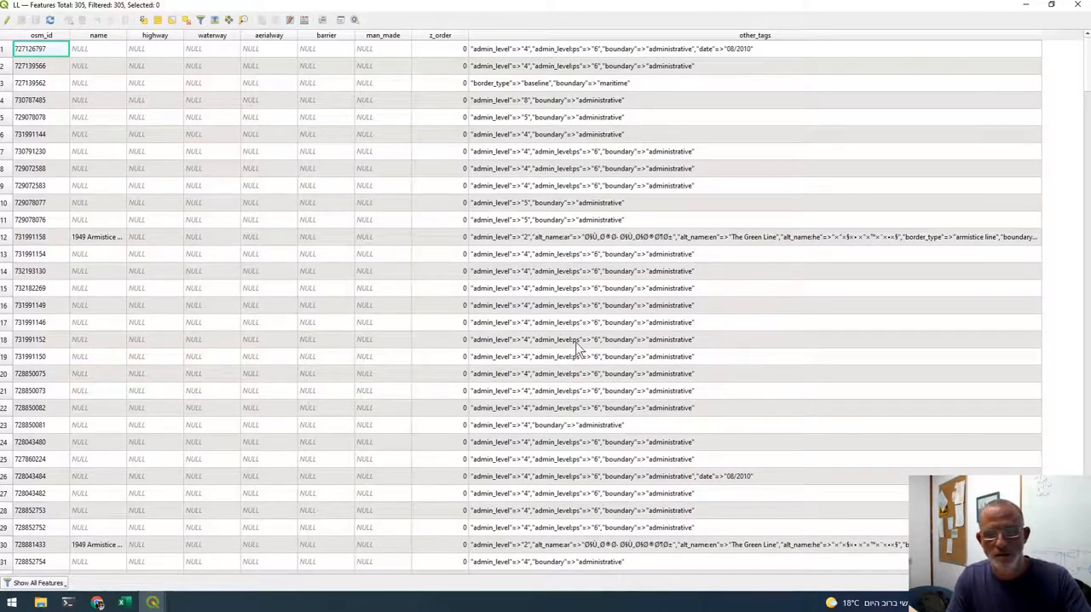
scroll("down", 3)
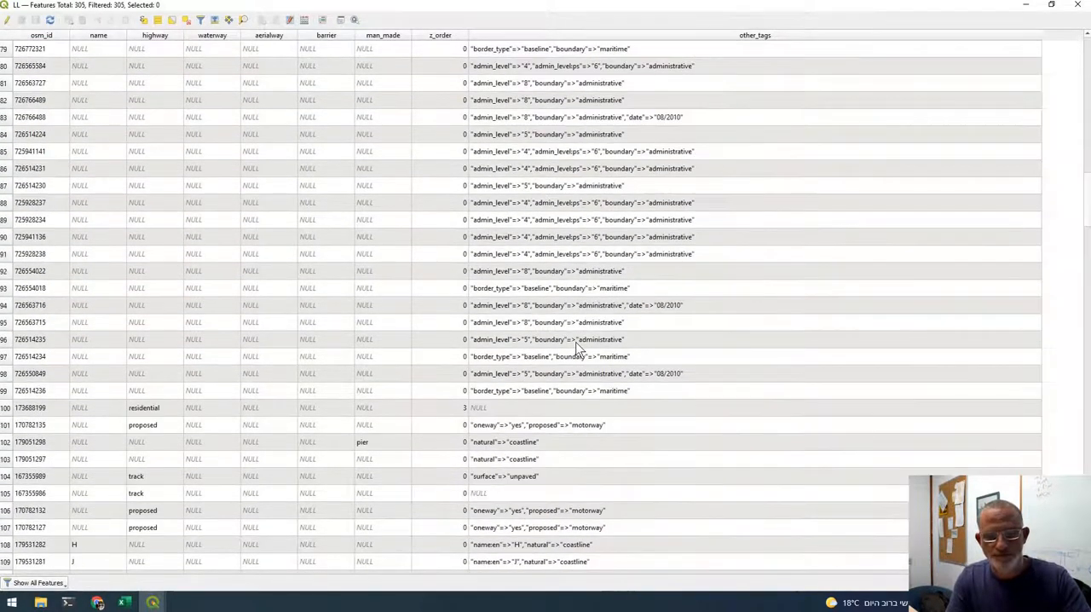
scroll("down", 3)
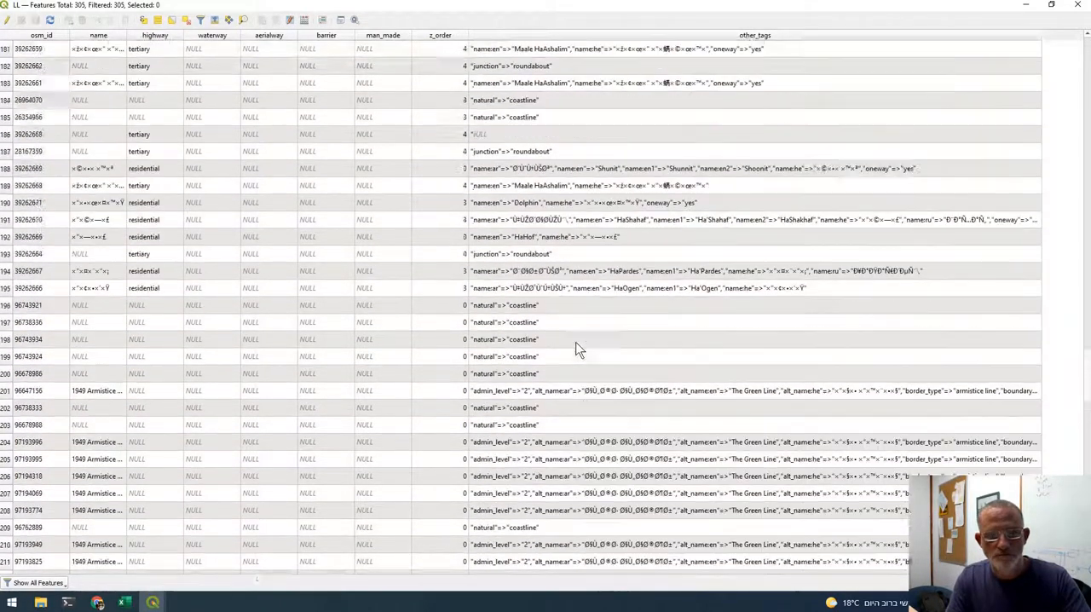
scroll("down", 3)
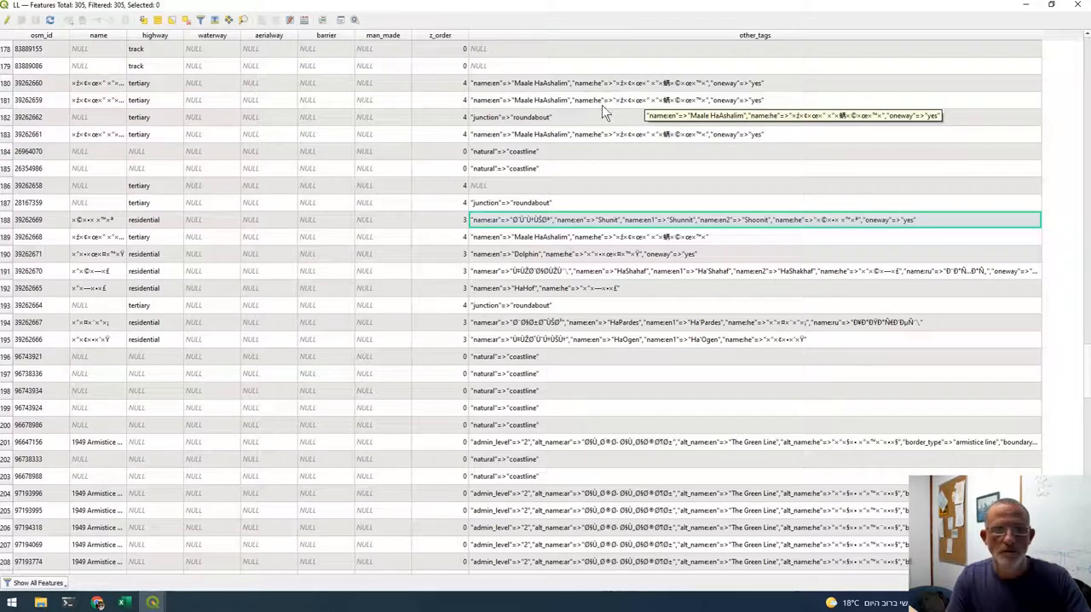
mouse_move(605, 91)
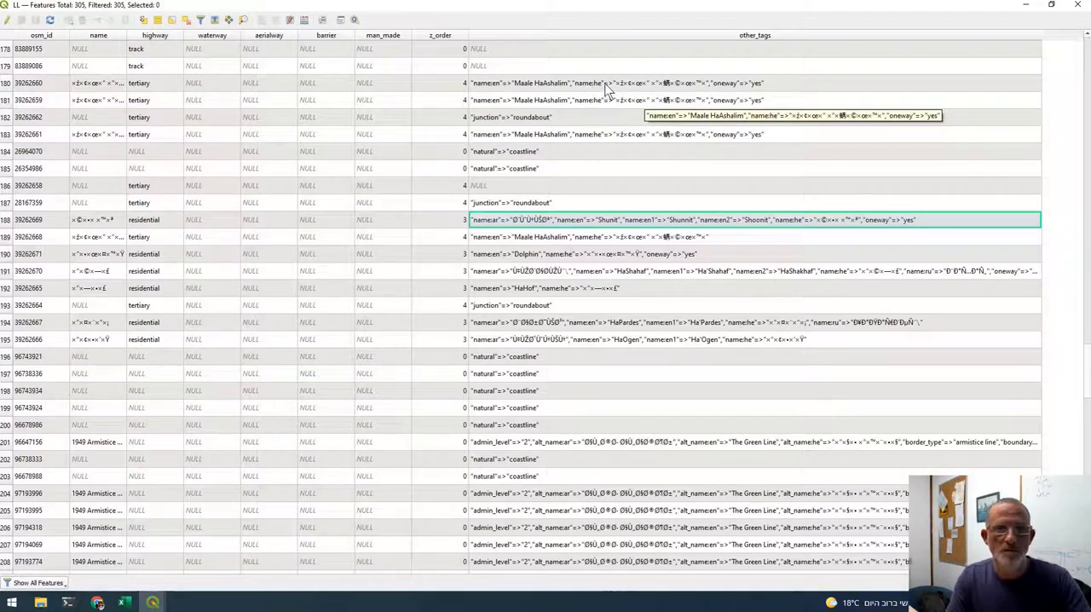
mouse_move(250, 596)
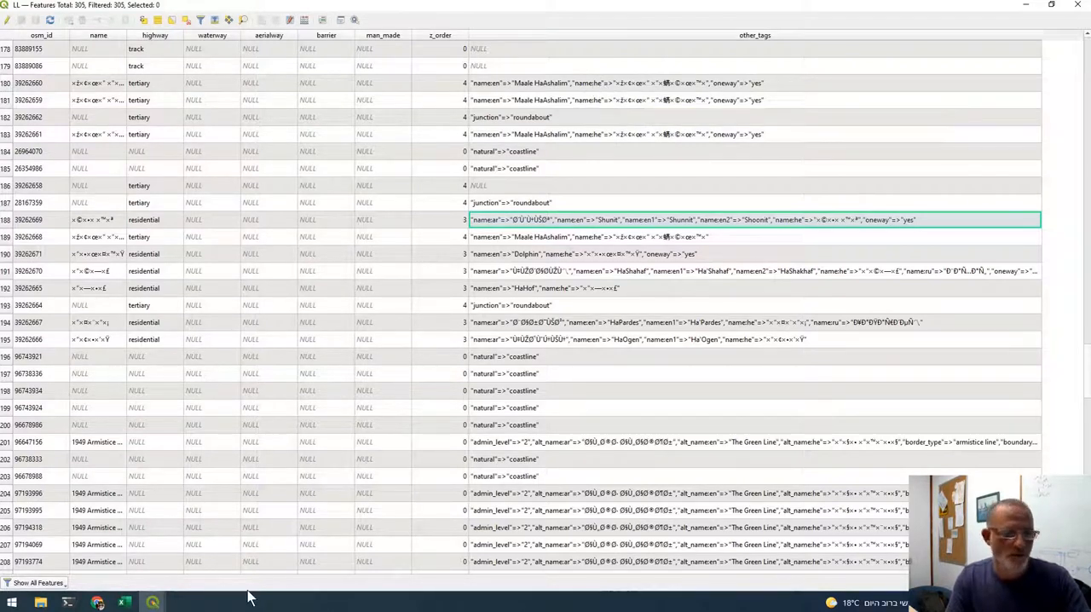